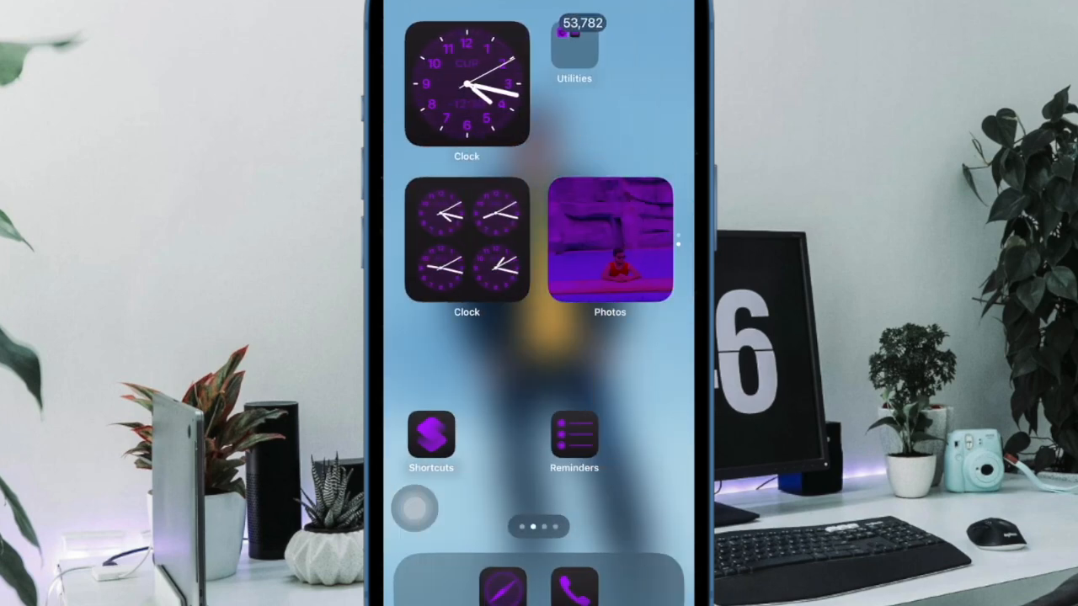
- Swipe past the last Home Screen page to reach the App Library
{"action": "scroll", "scroll_direction": "left", "scroll_amount": 3}
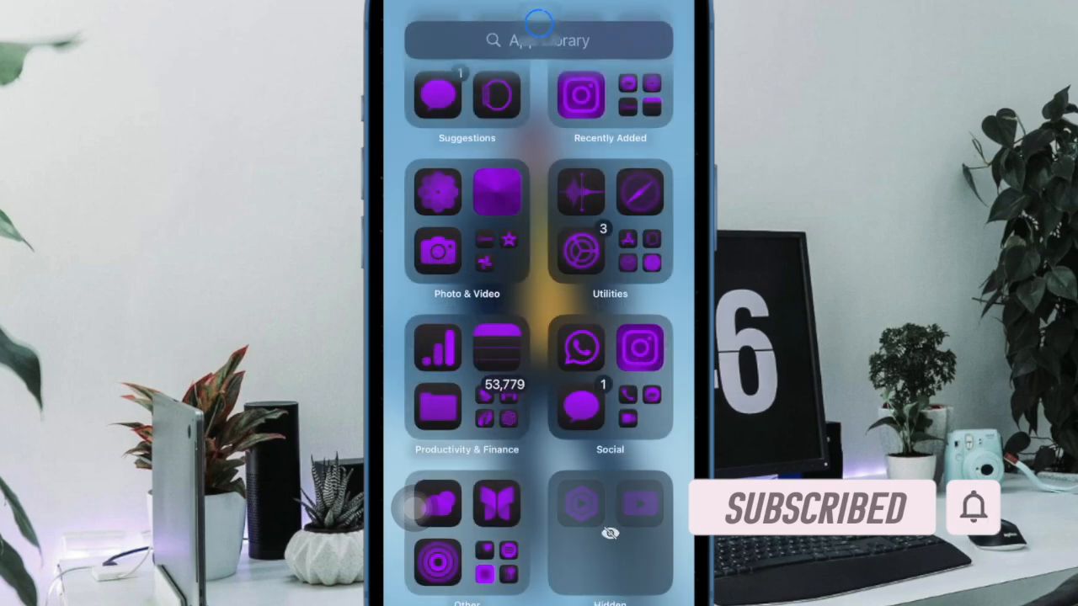
{"action": "left_click", "coordinate": [466, 379]}
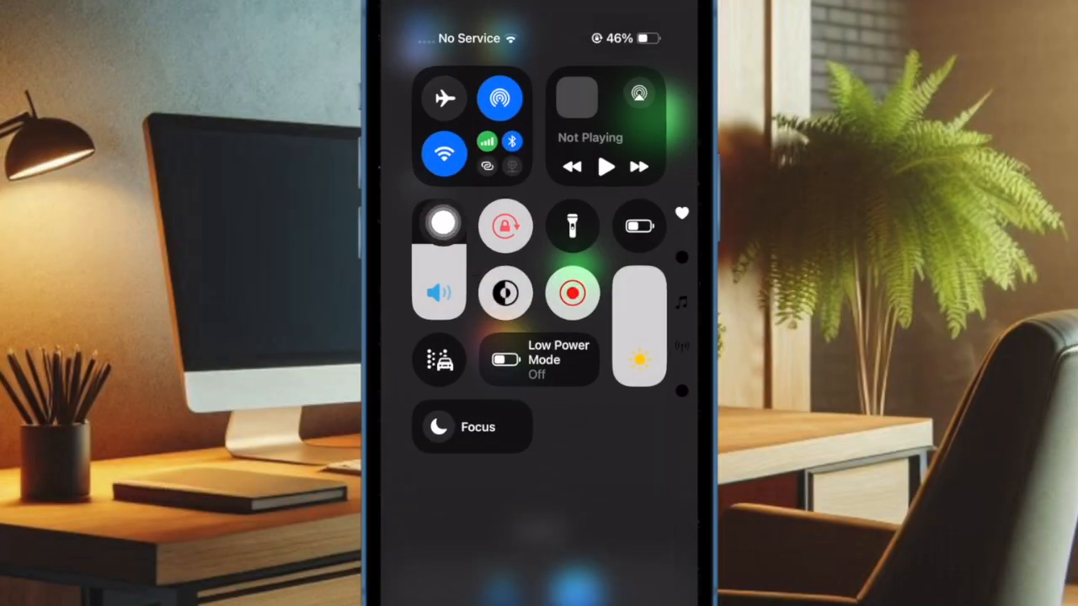
- Check the Airplane Mode toggle in Control Center, then enter the Utilities folder
{"action": "left_click", "coordinate": [445, 98]}
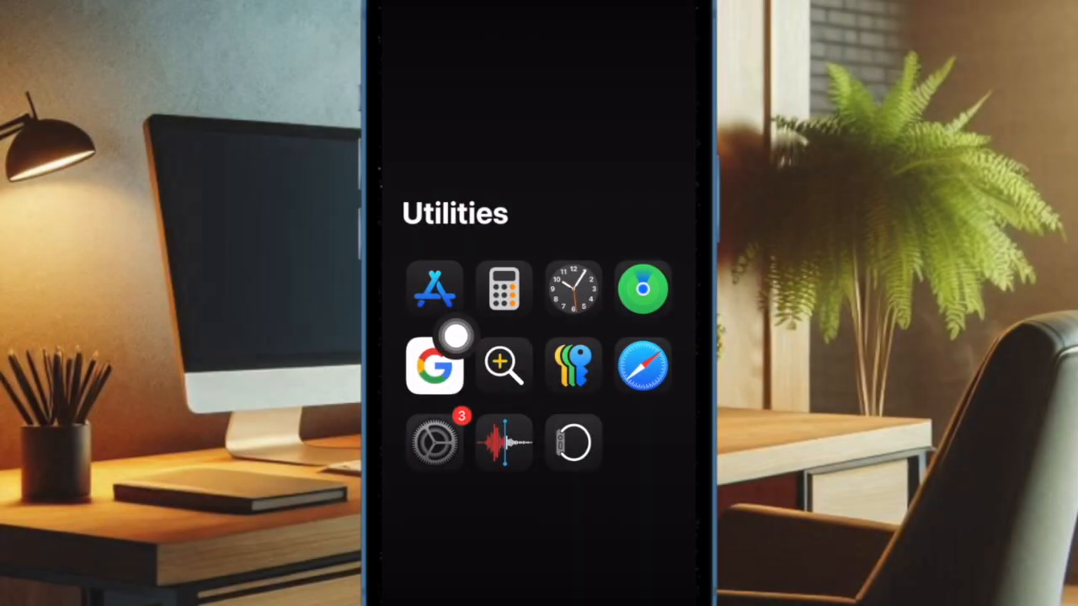
- Reach the Personal Hotspot page via Settings > Cellular
{"action": "left_click", "coordinate": [435, 442]}
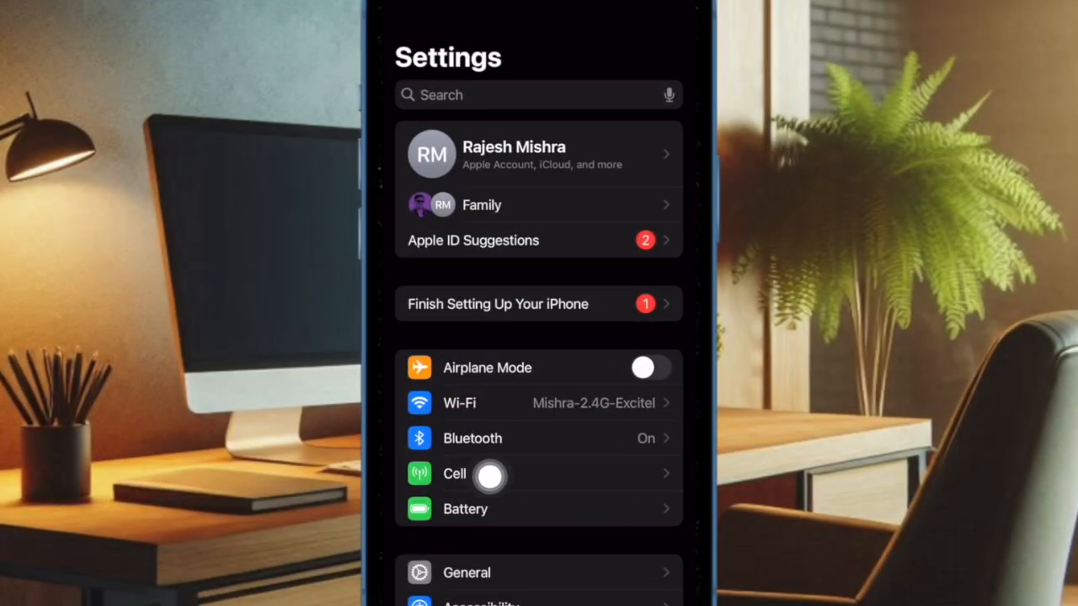
{"action": "left_click", "coordinate": [455, 474]}
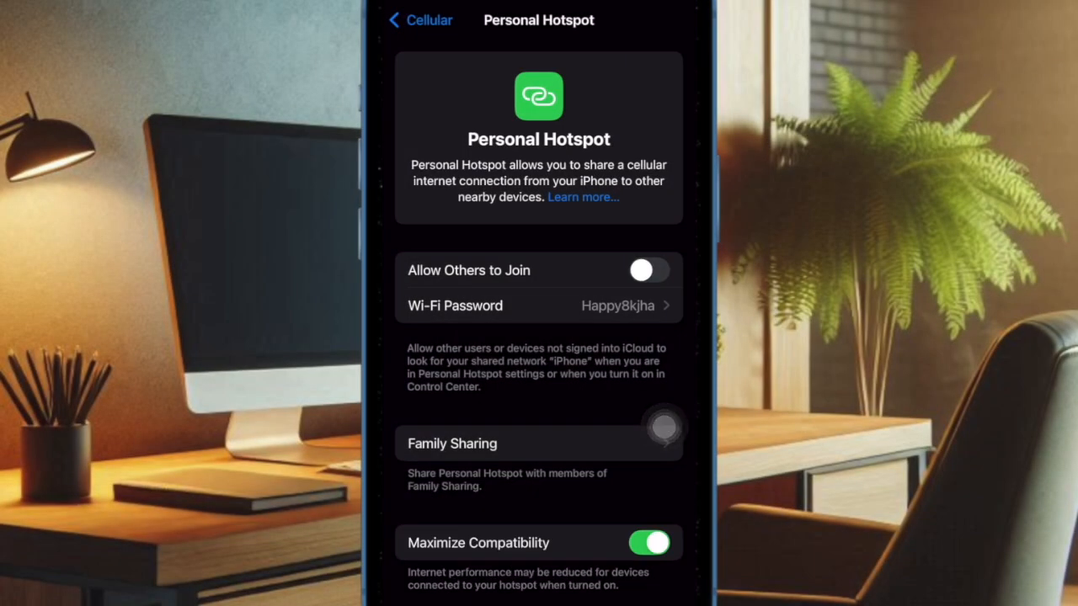
{"action": "left_click", "coordinate": [650, 270]}
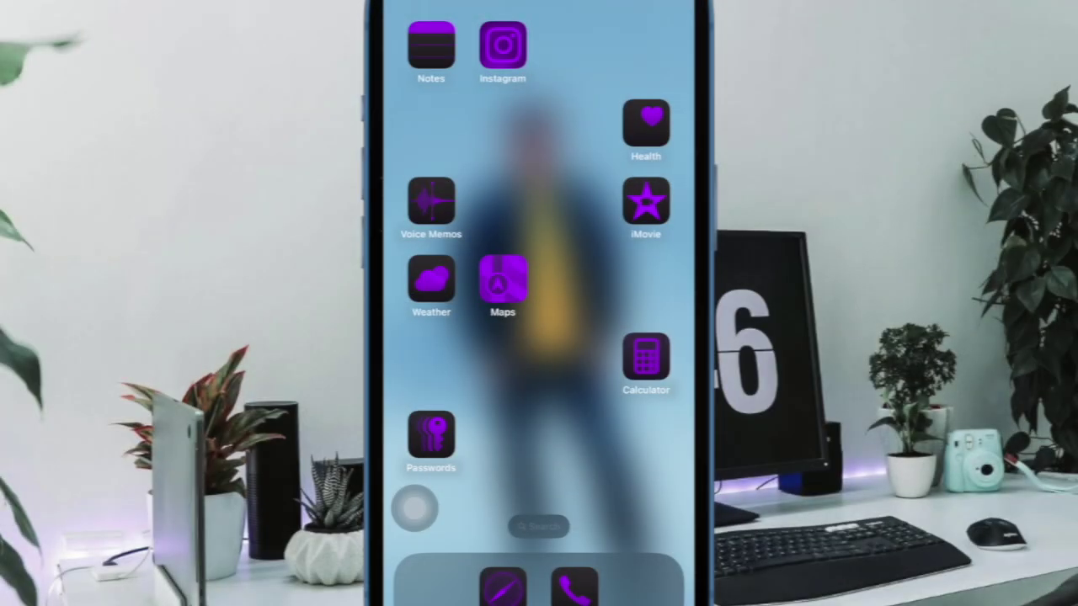
- From Utilities, reach Settings > General > Transfer or Reset iPhone
{"action": "scroll", "scroll_direction": "left", "scroll_amount": 3}
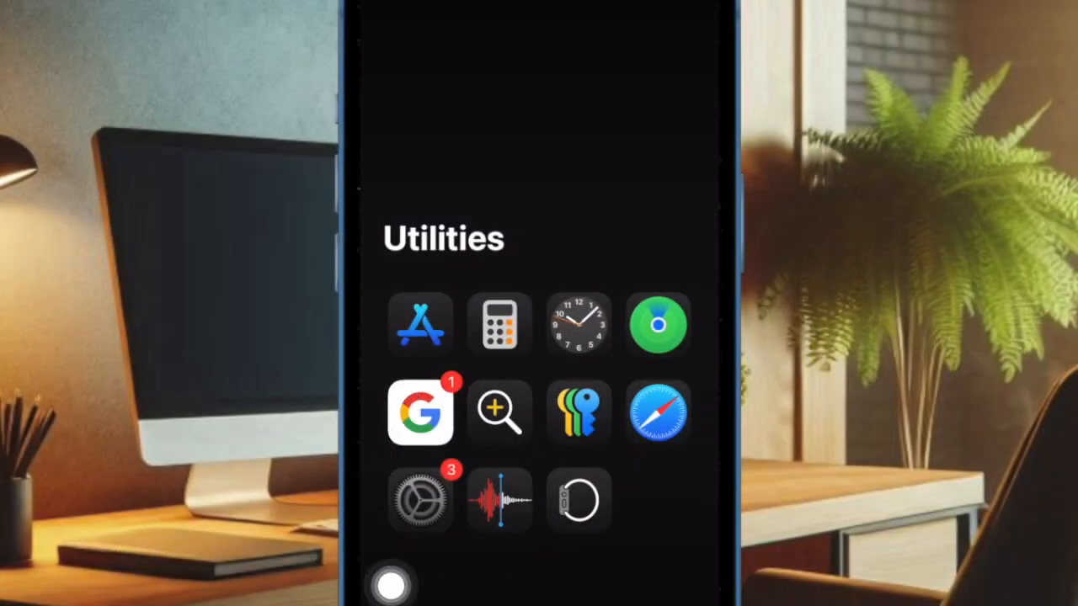
{"action": "left_click", "coordinate": [421, 499]}
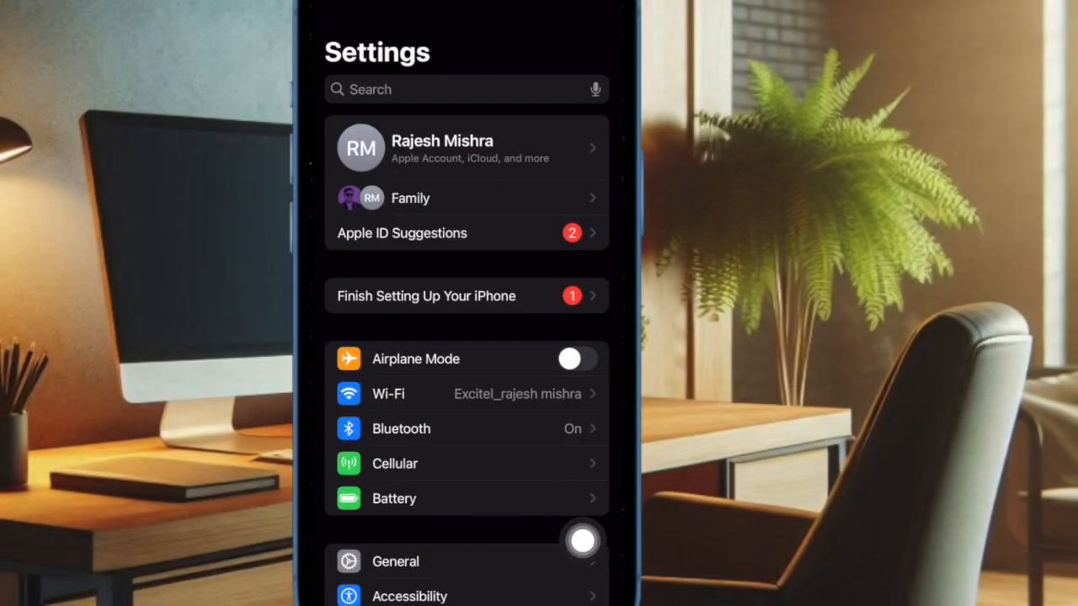
{"action": "mouse_move", "coordinate": [448, 563]}
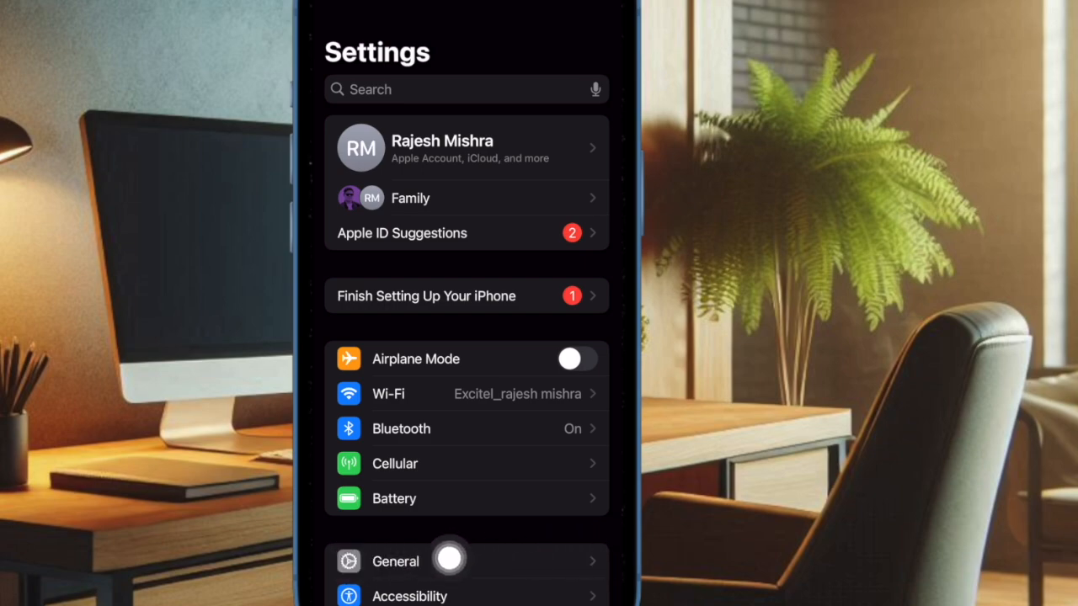
{"action": "left_click", "coordinate": [394, 563]}
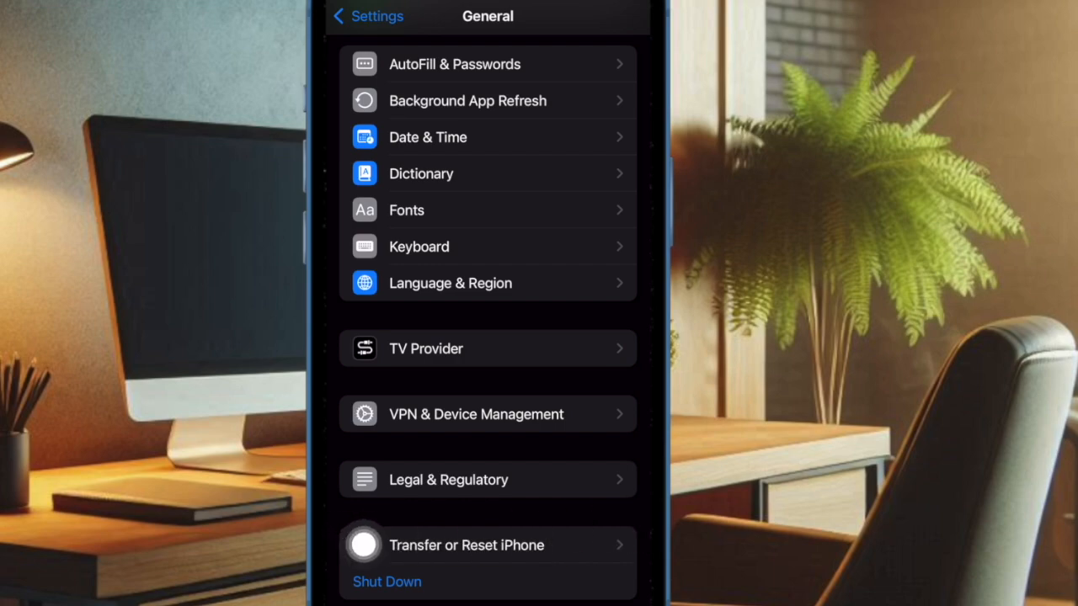
{"action": "left_click", "coordinate": [465, 545]}
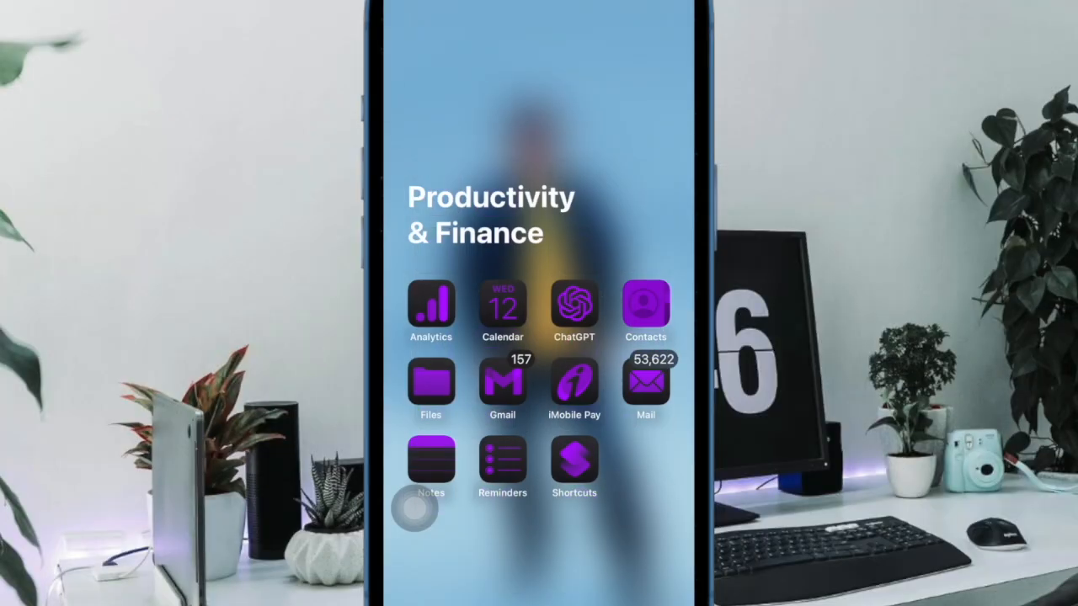
- Reopen Settings, scroll General to the bottom and enter Transfer or Reset iPhone
{"action": "scroll", "scroll_direction": "left", "scroll_amount": 3}
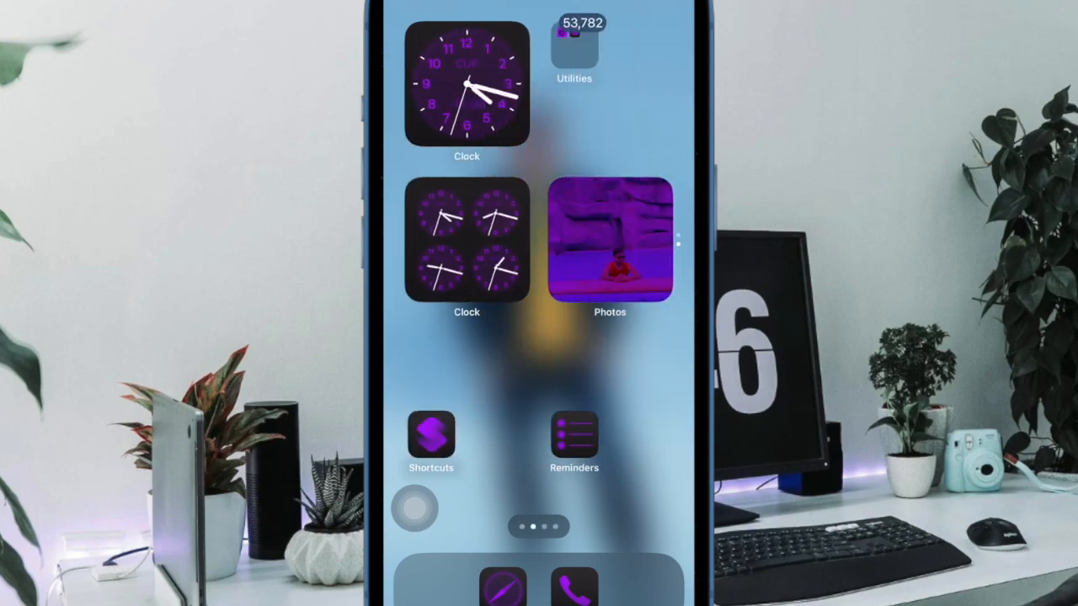
{"action": "scroll", "scroll_direction": "left", "scroll_amount": 3}
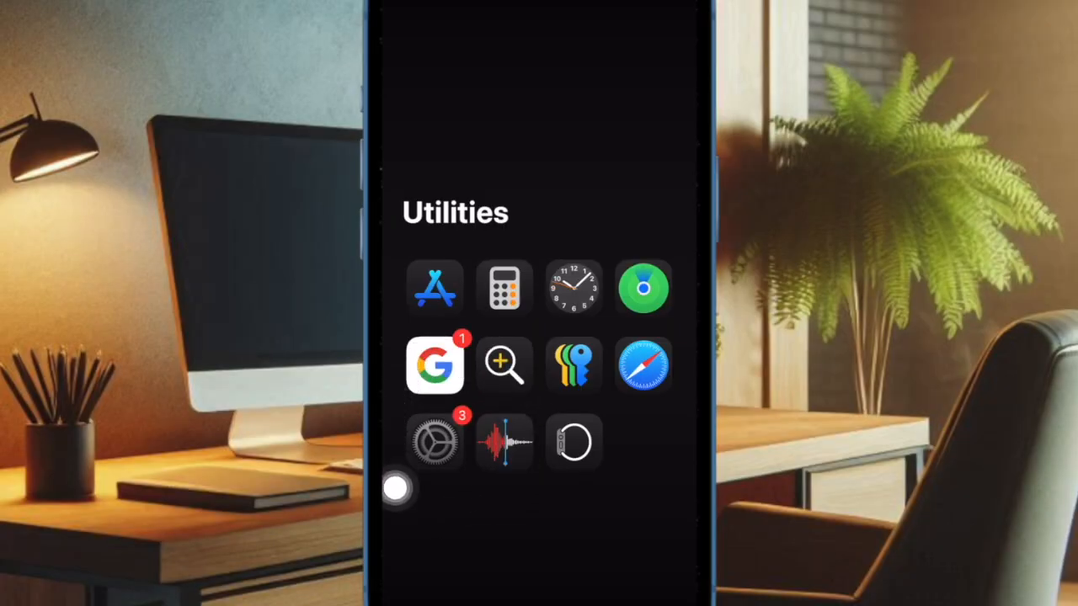
{"action": "left_click", "coordinate": [435, 441]}
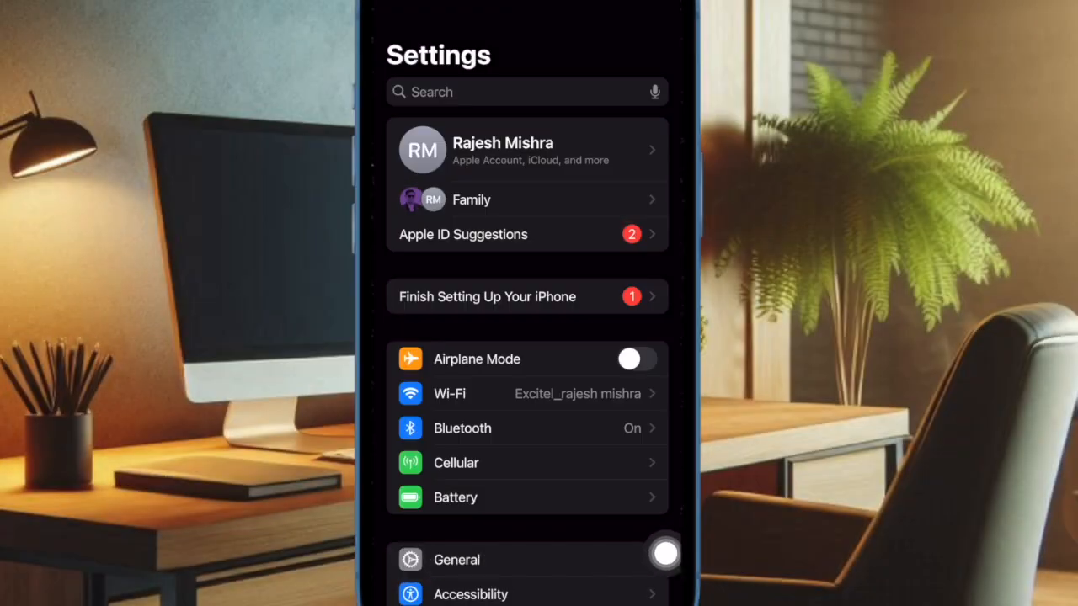
{"action": "left_click", "coordinate": [457, 560]}
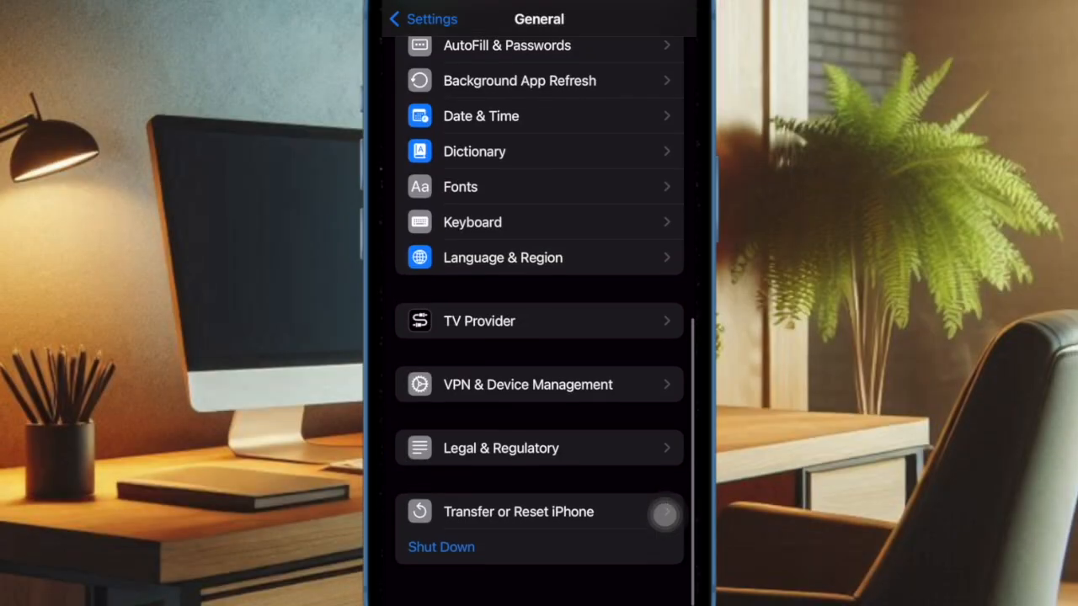
{"action": "scroll", "scroll_direction": "up", "scroll_amount": 3}
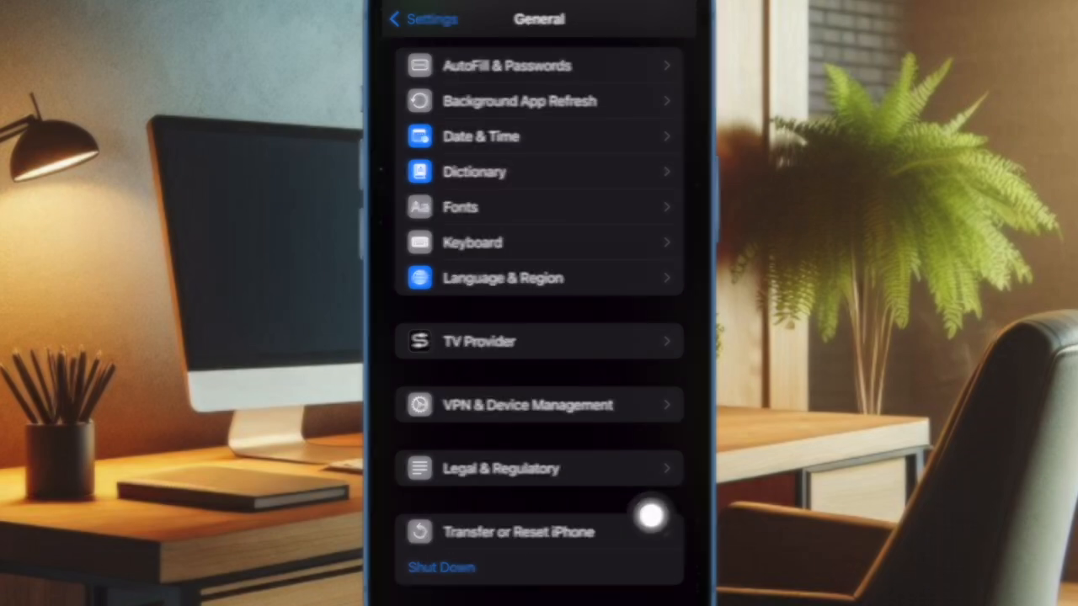
{"action": "left_click", "coordinate": [518, 532]}
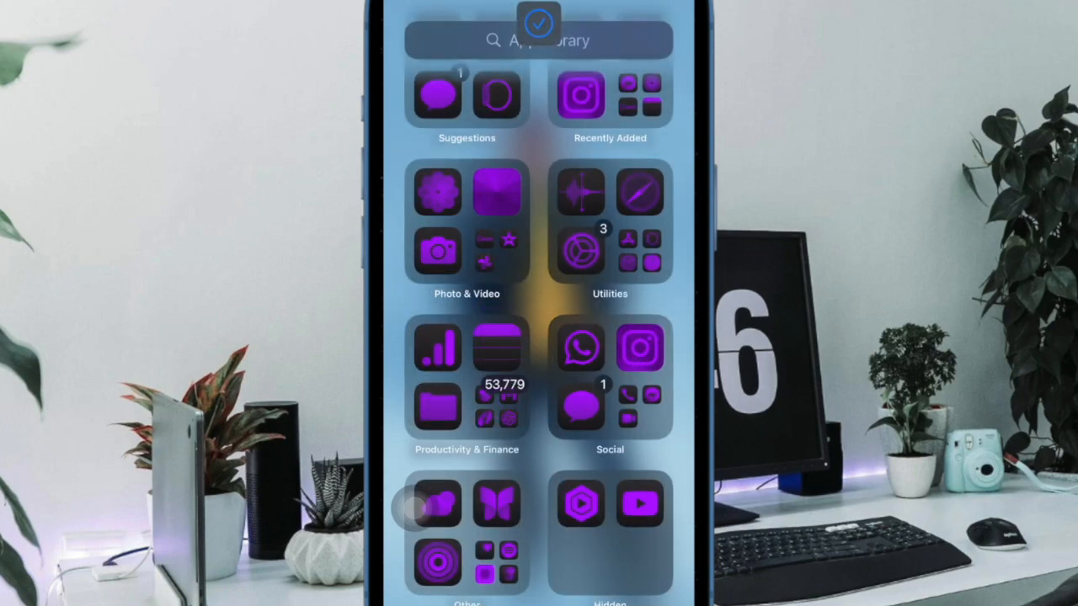
- Leave Settings and swipe back to the first Home Screen page with the Clock widgets
{"action": "left_click", "coordinate": [467, 379]}
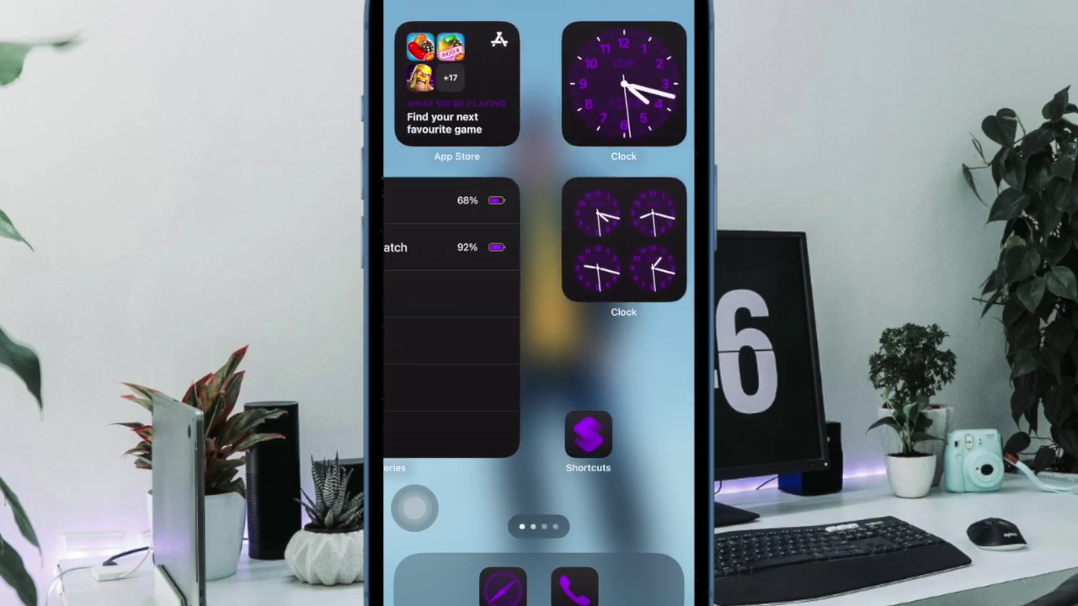
{"action": "scroll", "scroll_direction": "left", "scroll_amount": 3}
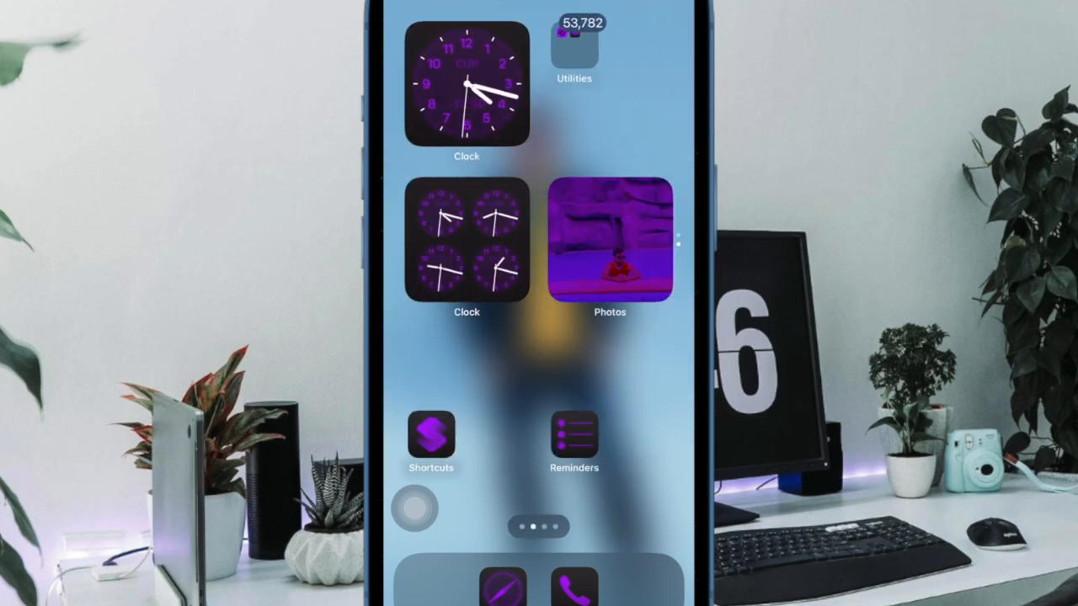